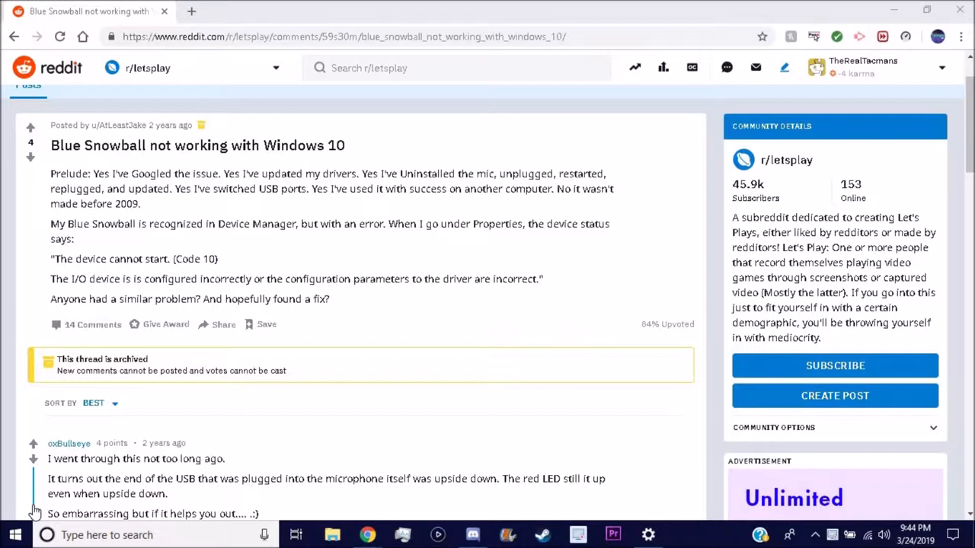
{"action": "mouse_move", "coordinate": [152, 384]}
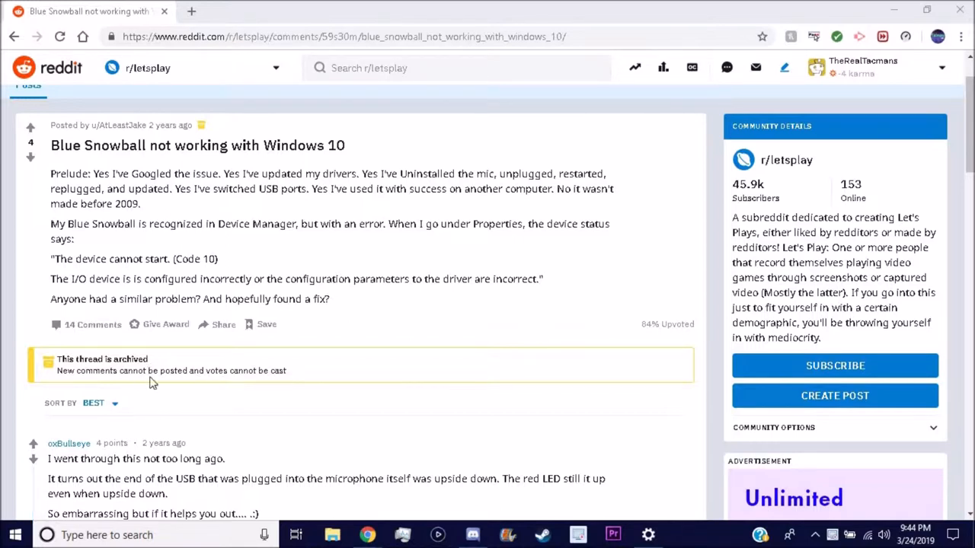
{"action": "mouse_move", "coordinate": [204, 367]}
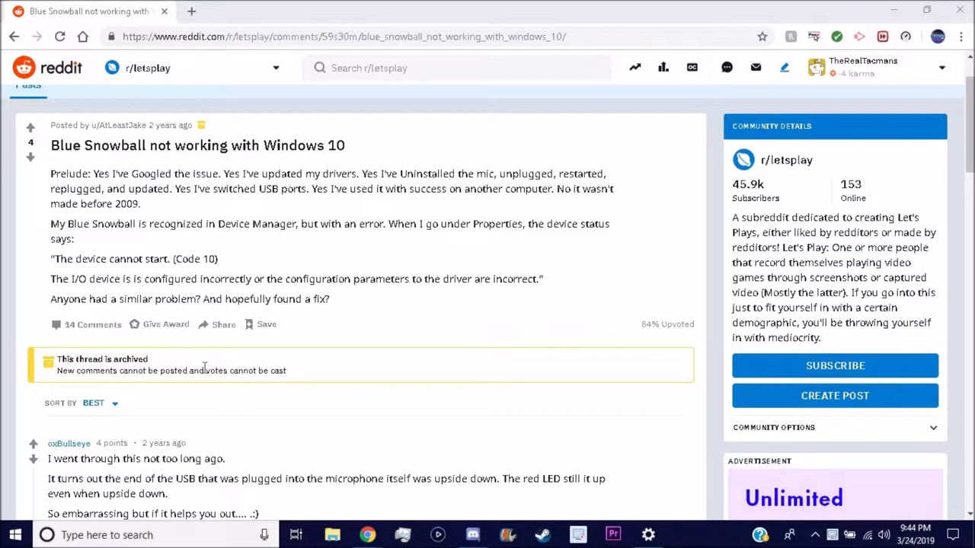
Search 'dev' from the taskbar and launch Device Manager from the Best match result
{"action": "scroll", "scroll_direction": "down", "scroll_amount": 3}
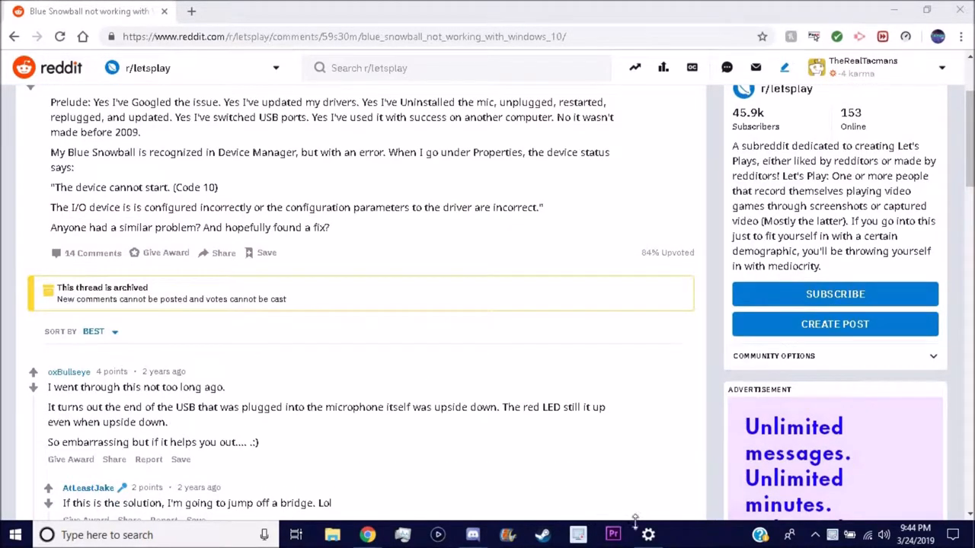
{"action": "left_click", "coordinate": [648, 533]}
{"action": "type", "text": "dev"}
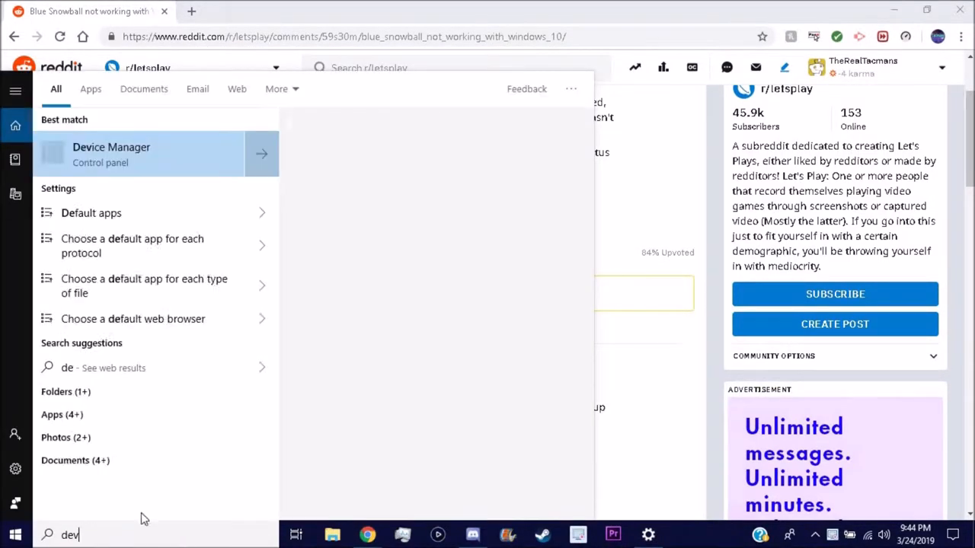
{"action": "left_click", "coordinate": [112, 146]}
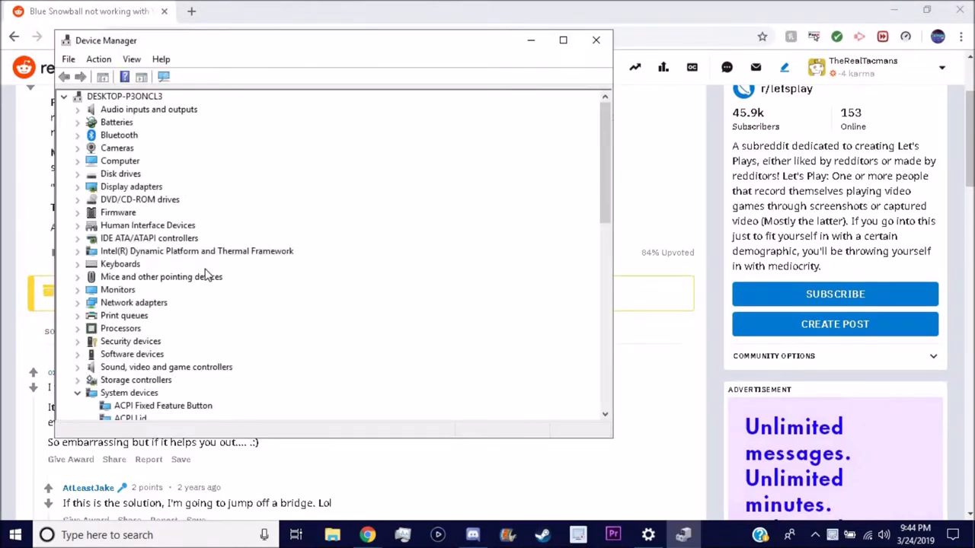
Expand Sound, video and game controllers so the Blue Snowball entry is listed
{"action": "left_click", "coordinate": [166, 353]}
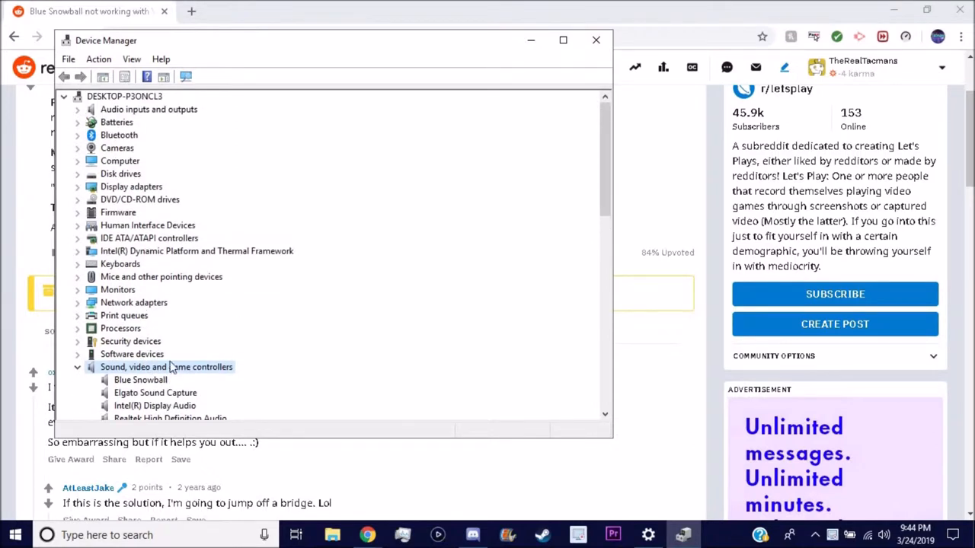
{"action": "scroll", "scroll_direction": "down", "scroll_amount": 3}
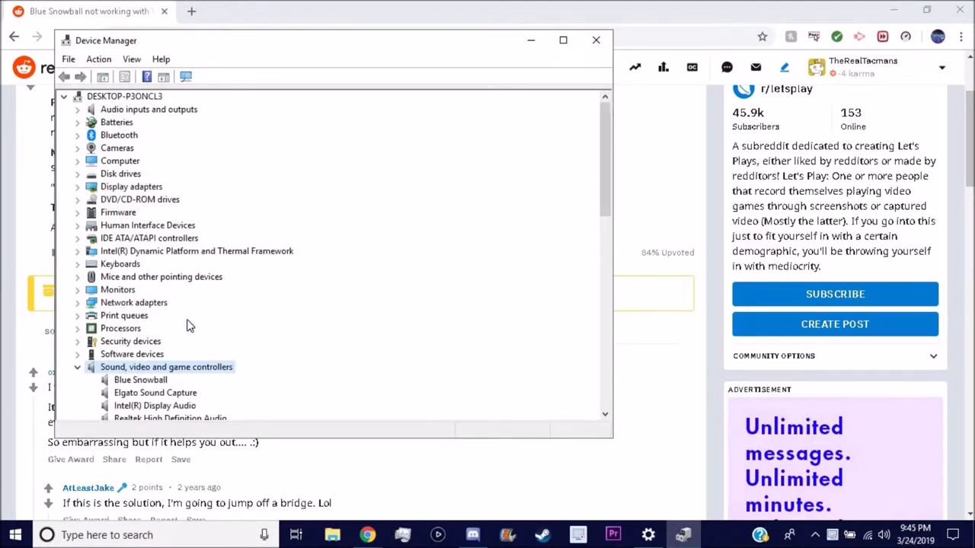
{"action": "mouse_move", "coordinate": [254, 276]}
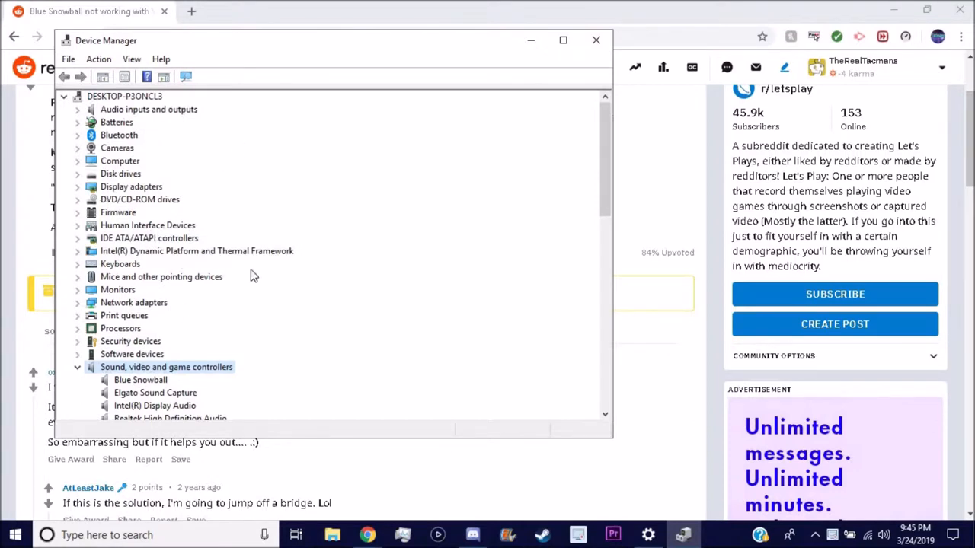
{"action": "mouse_move", "coordinate": [221, 302]}
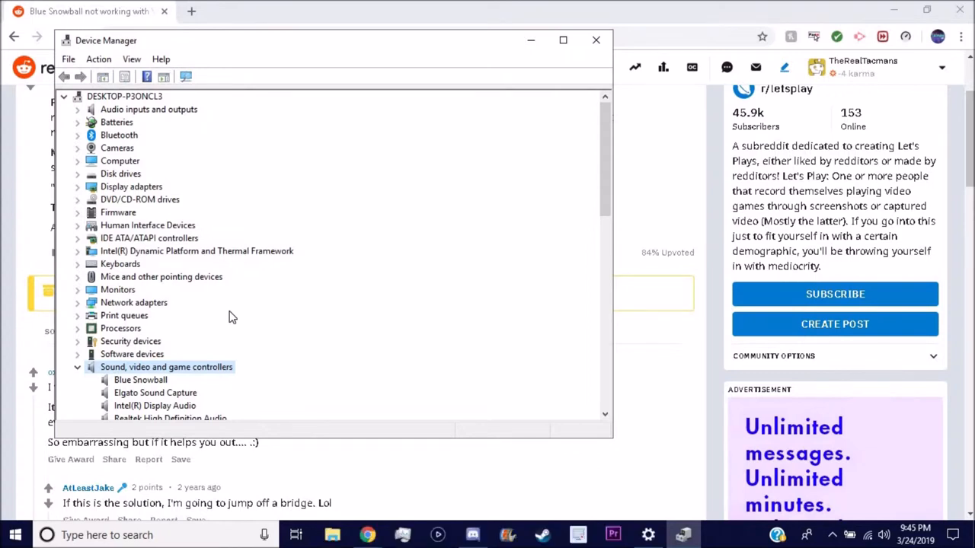
{"action": "mouse_move", "coordinate": [176, 168]}
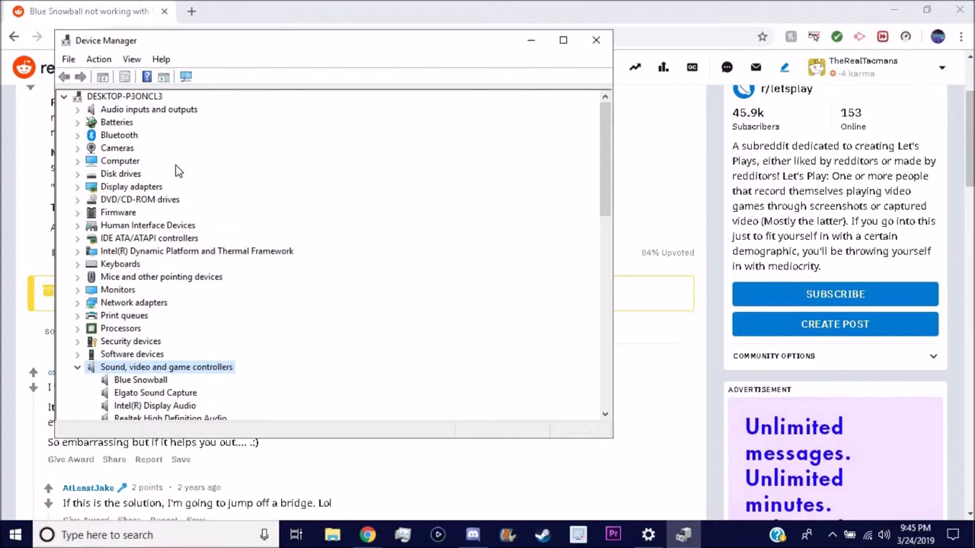
{"action": "mouse_move", "coordinate": [160, 166]}
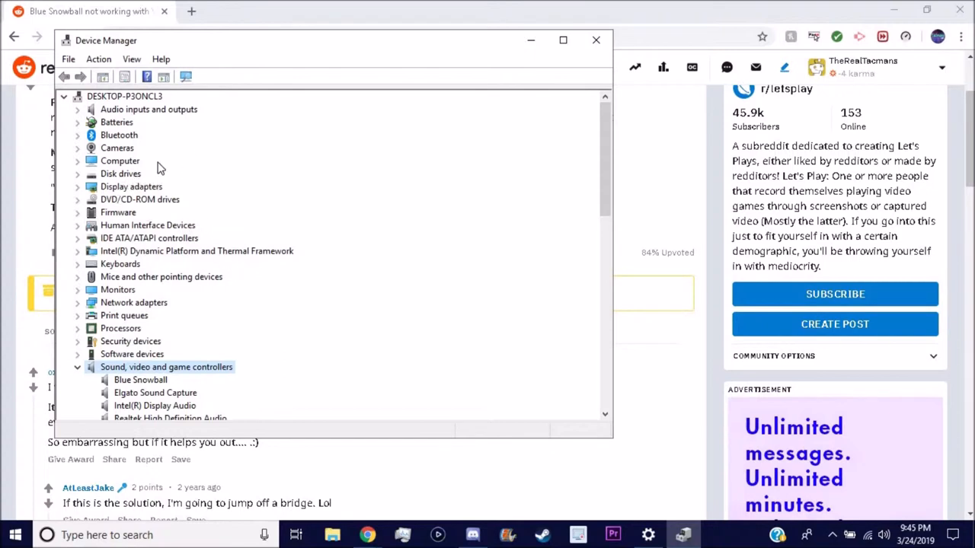
{"action": "mouse_move", "coordinate": [207, 337]}
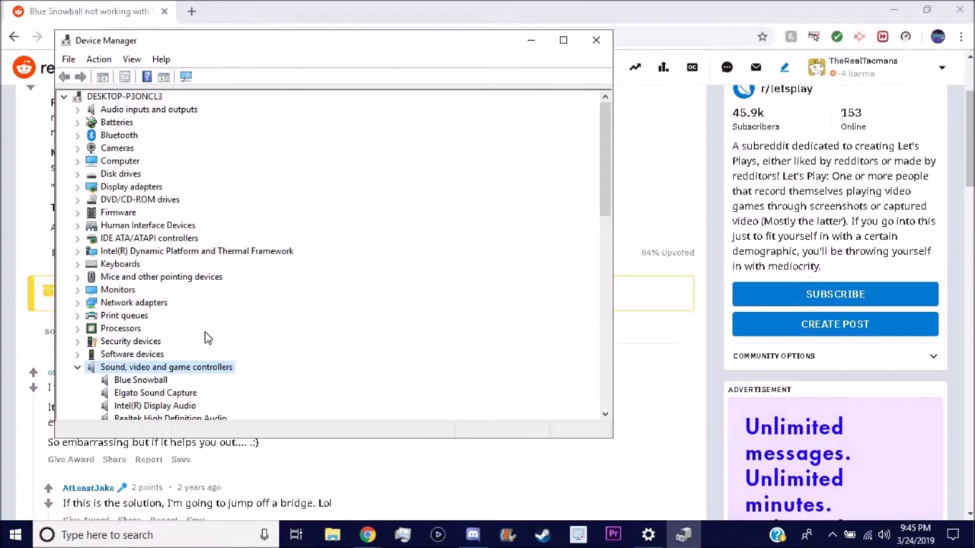
{"action": "mouse_move", "coordinate": [329, 366]}
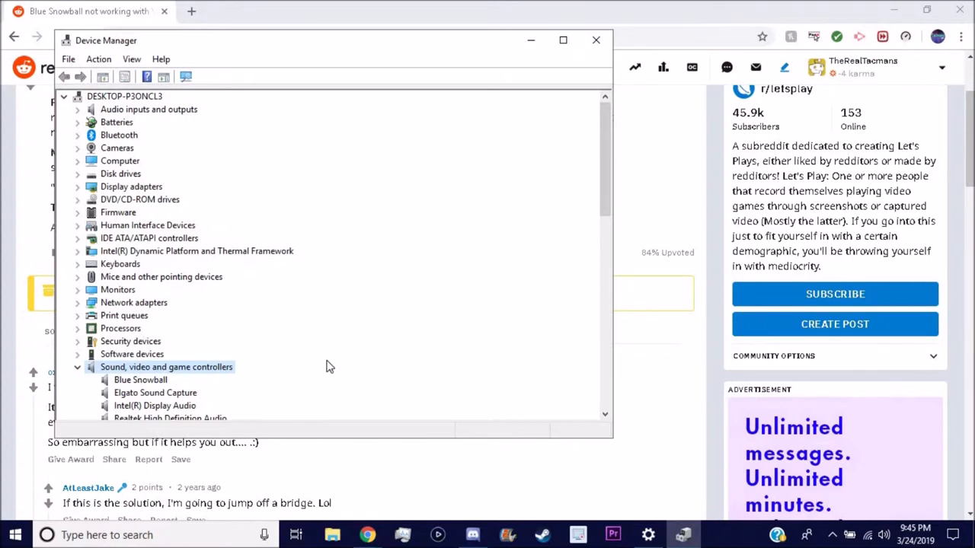
{"action": "mouse_move", "coordinate": [238, 302]}
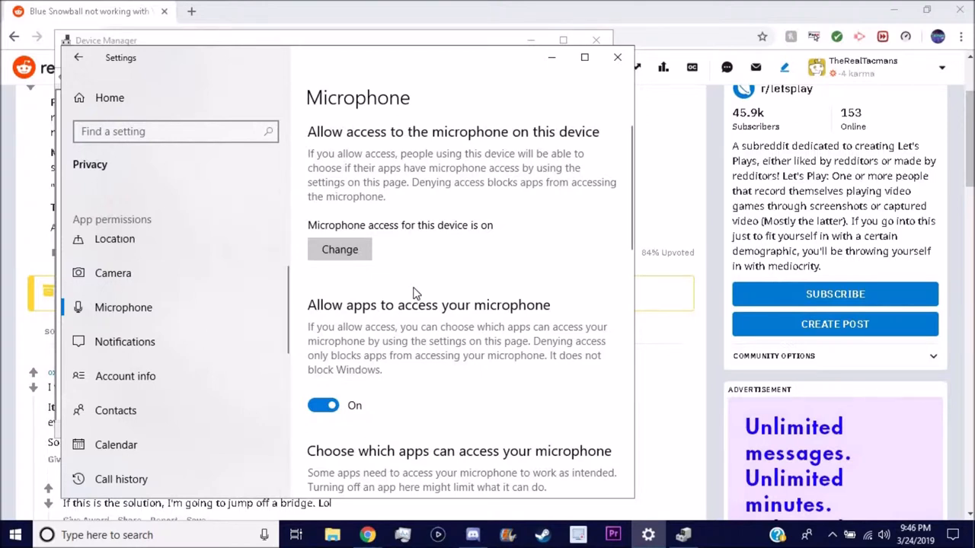
{"action": "mouse_move", "coordinate": [420, 283]}
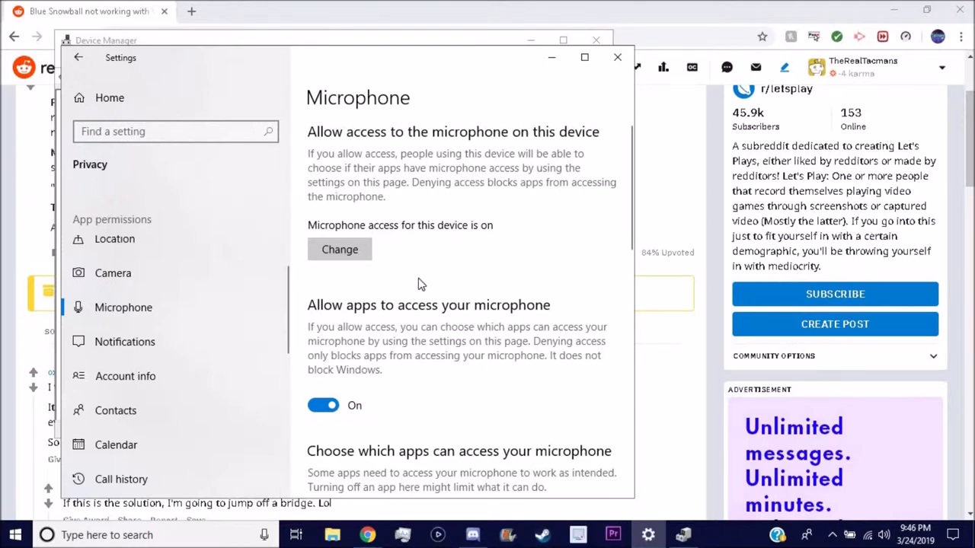
Review the Microphone privacy page confirming microphone access and app access are both on
{"action": "scroll", "scroll_direction": "down", "scroll_amount": 3}
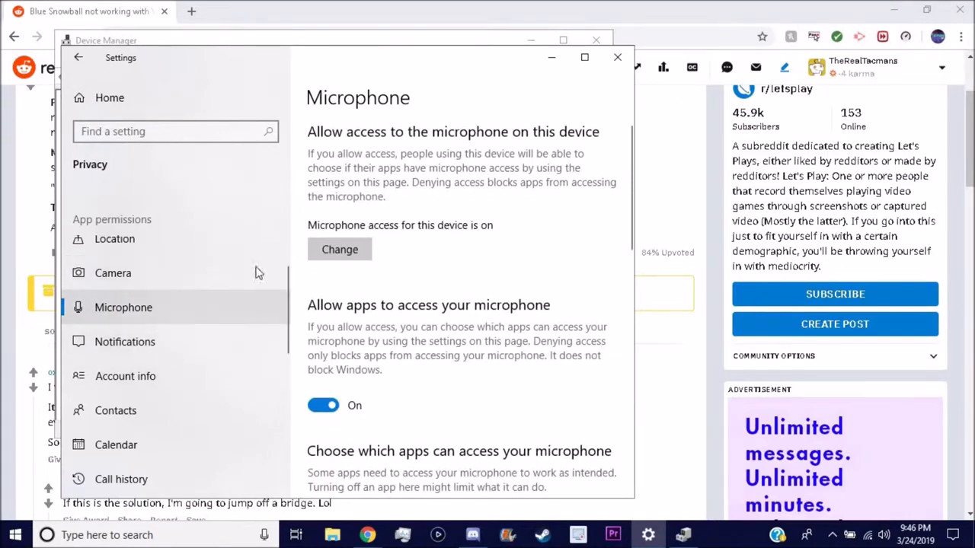
{"action": "scroll", "scroll_direction": "down", "scroll_amount": 3}
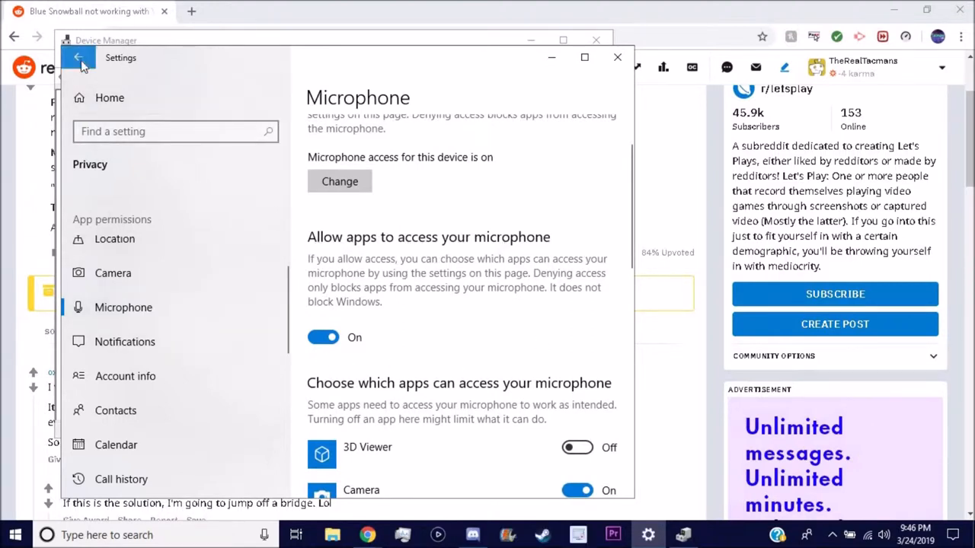
{"action": "left_click", "coordinate": [78, 59]}
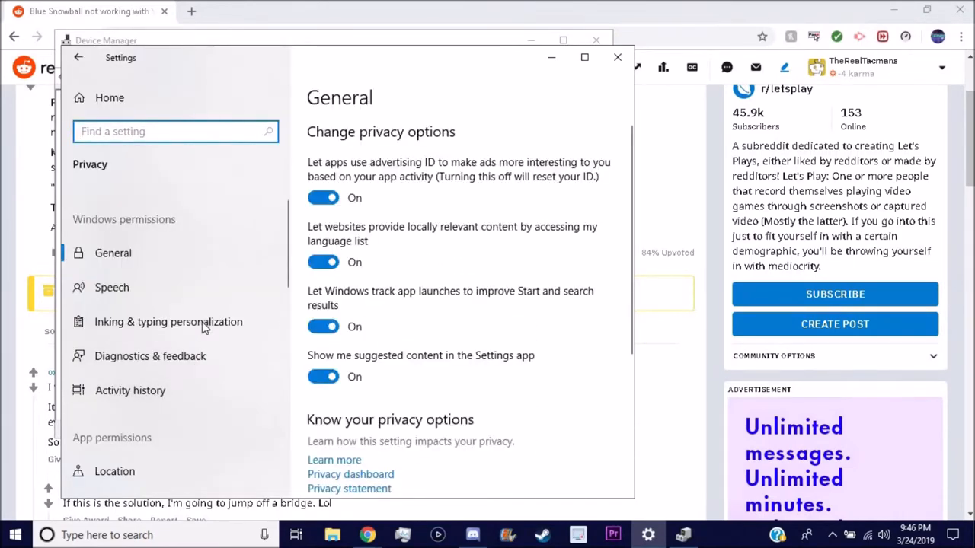
{"action": "left_click", "coordinate": [122, 308]}
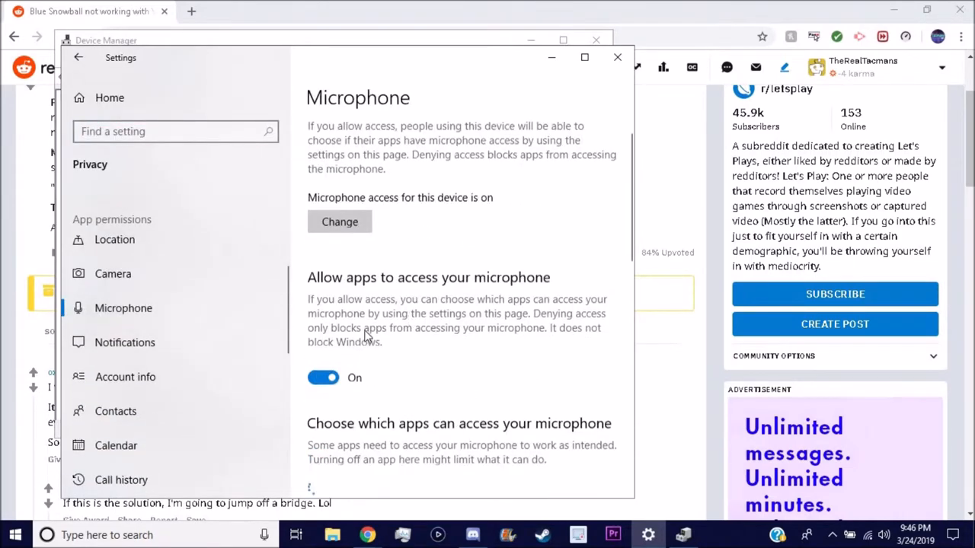
{"action": "scroll", "scroll_direction": "down", "scroll_amount": 3}
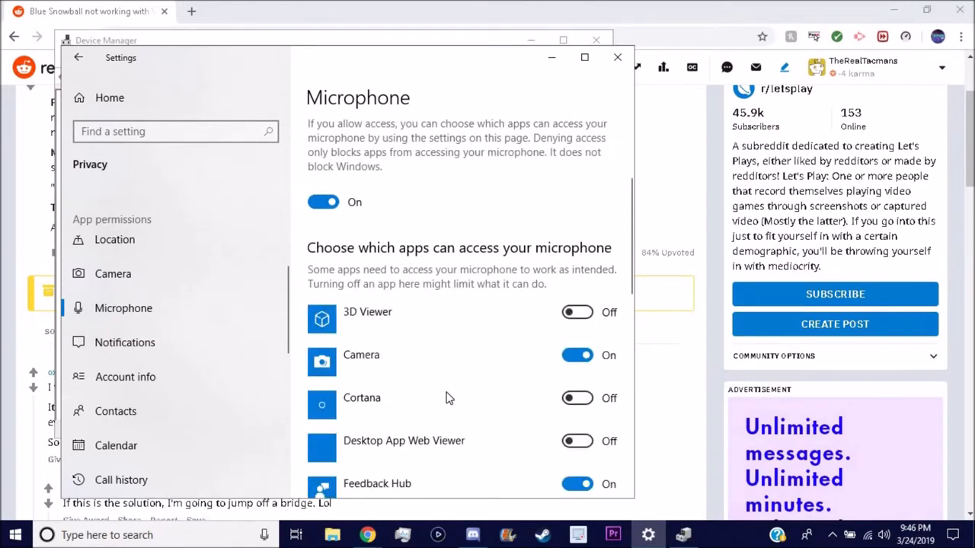
Switch back to the Chrome window showing the Blue Snowball Reddit thread
{"action": "left_click", "coordinate": [617, 58]}
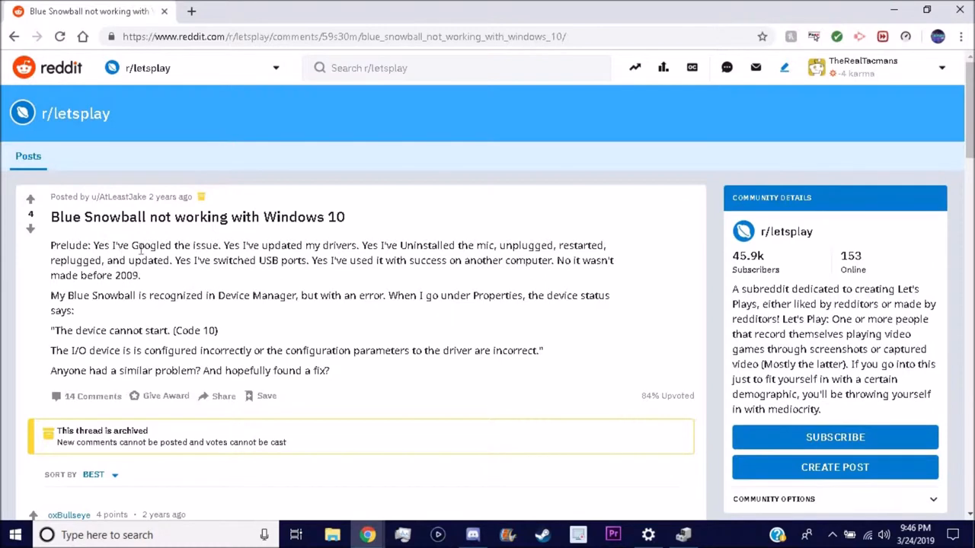
{"action": "left_click_drag", "start_coordinate": [152, 245], "coordinate": [430, 246]}
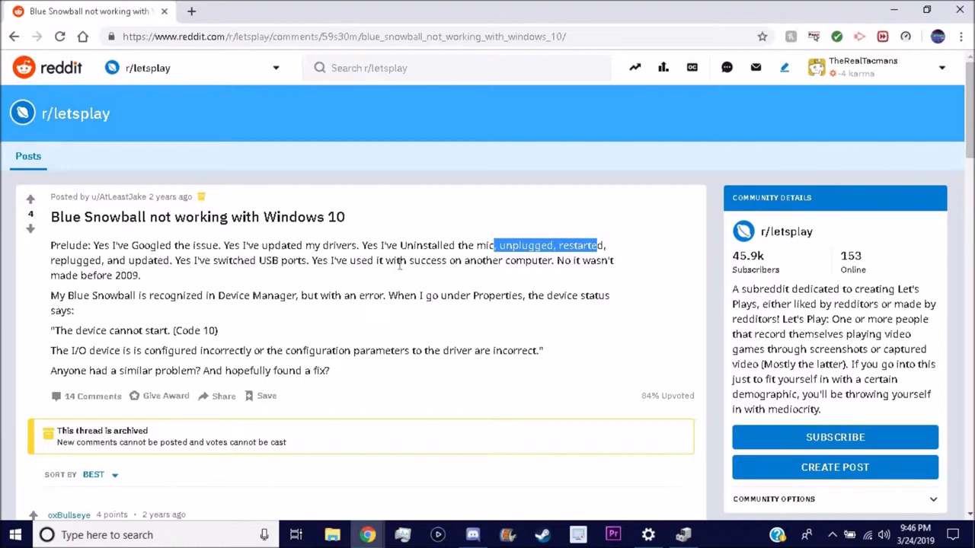
{"action": "mouse_move", "coordinate": [390, 259]}
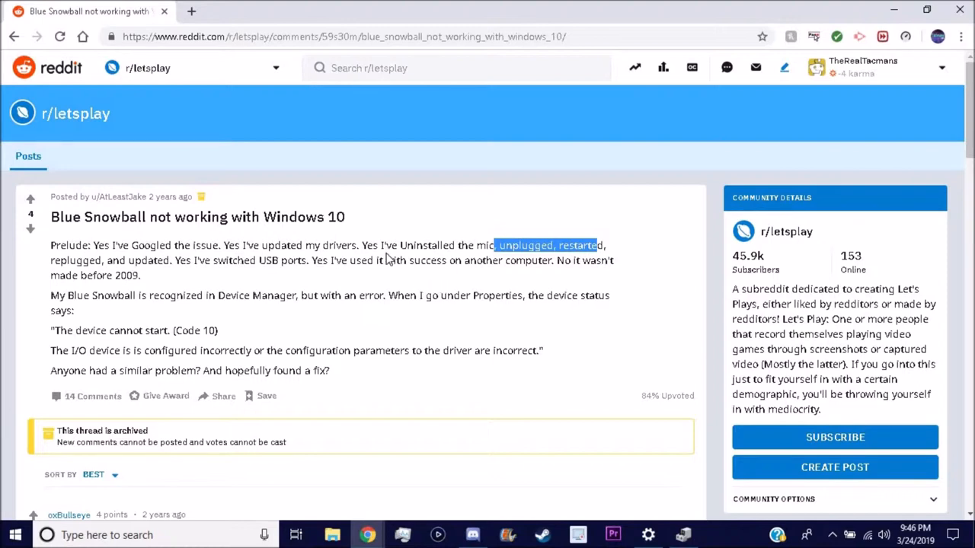
{"action": "left_click", "coordinate": [403, 280]}
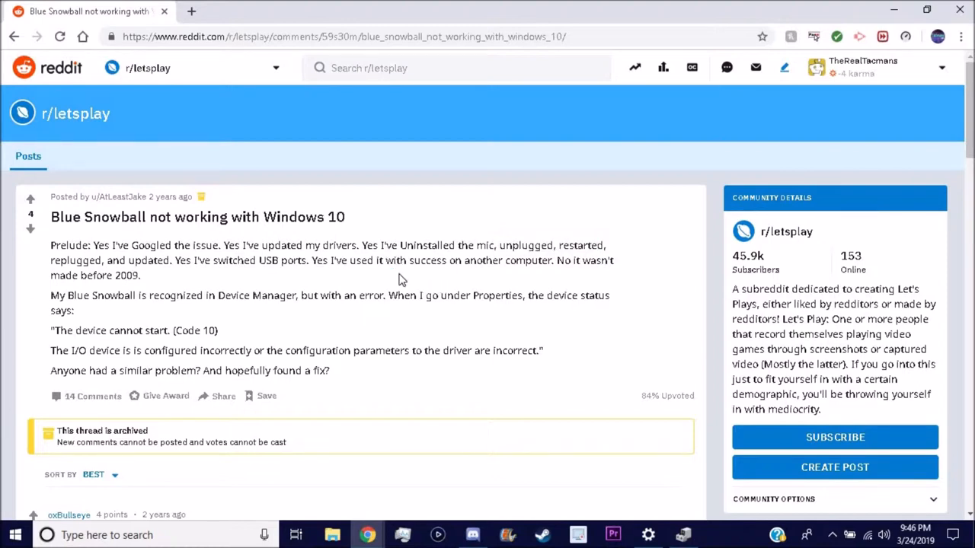
{"action": "mouse_move", "coordinate": [229, 335]}
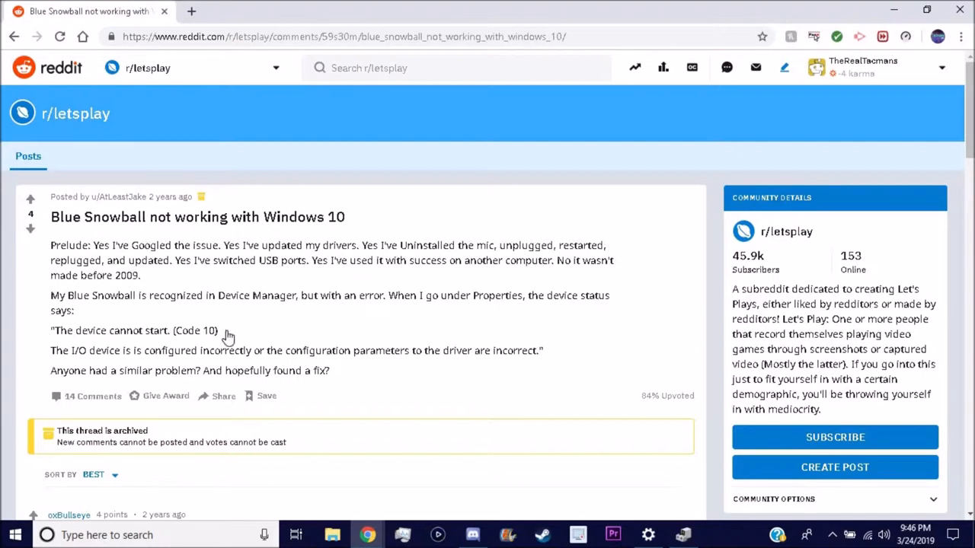
{"action": "scroll", "scroll_direction": "down", "scroll_amount": 3}
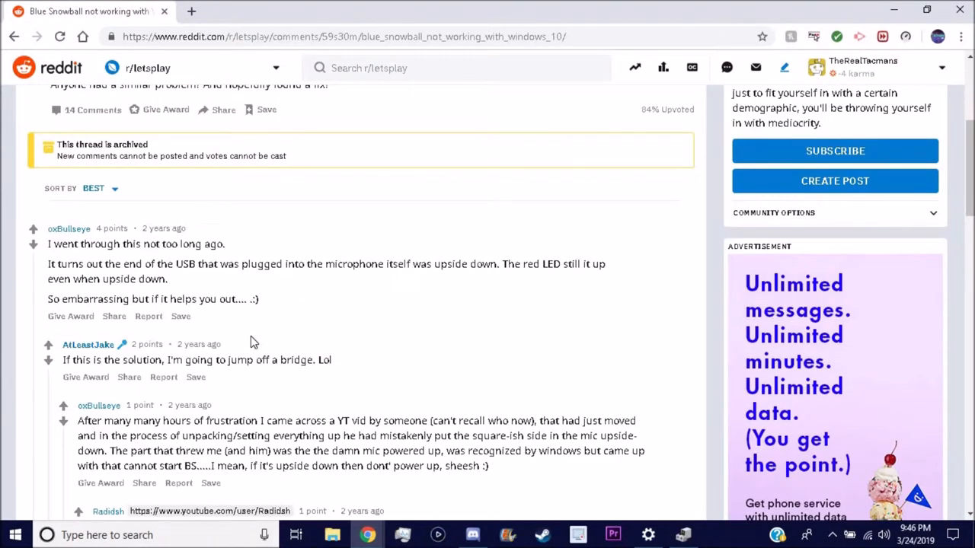
{"action": "scroll", "scroll_direction": "down", "scroll_amount": 3}
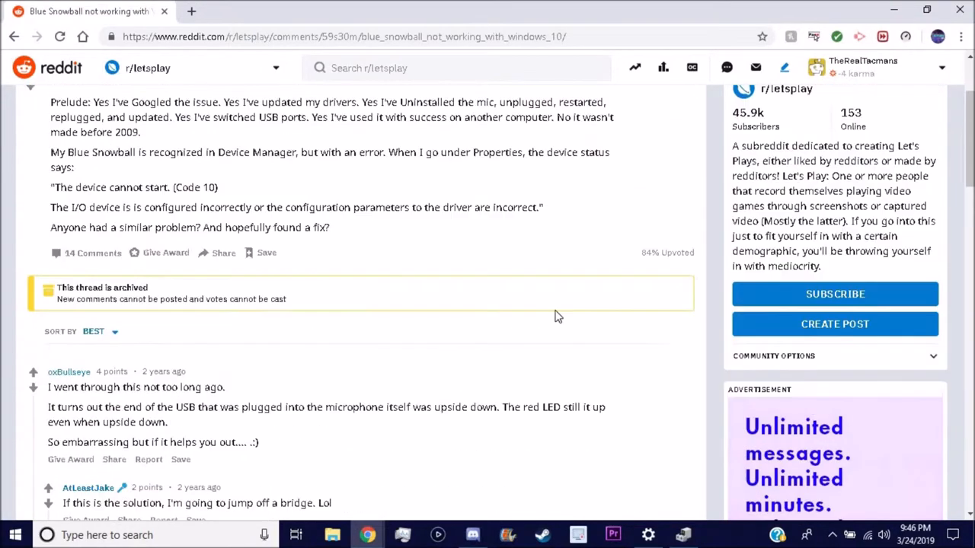
{"action": "scroll", "scroll_direction": "up", "scroll_amount": 3}
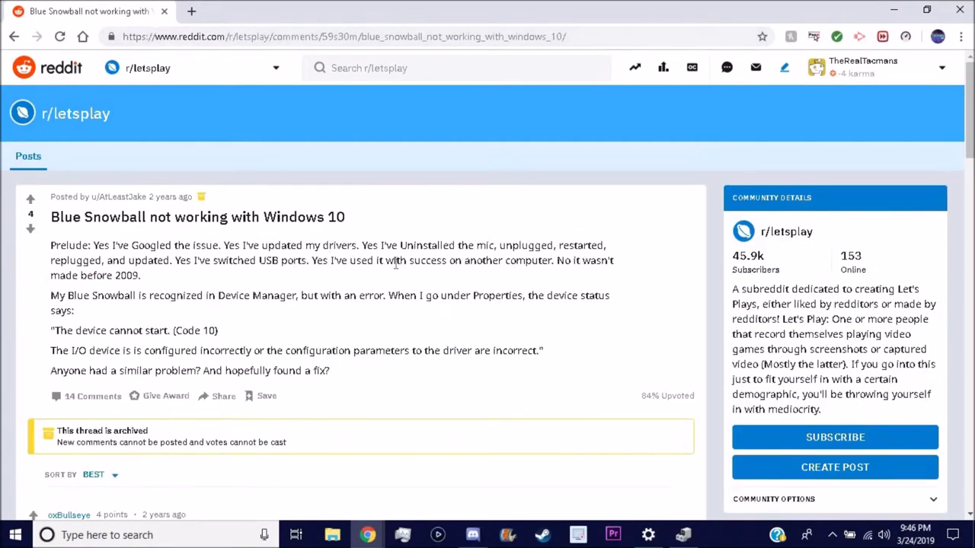
{"action": "mouse_move", "coordinate": [415, 276]}
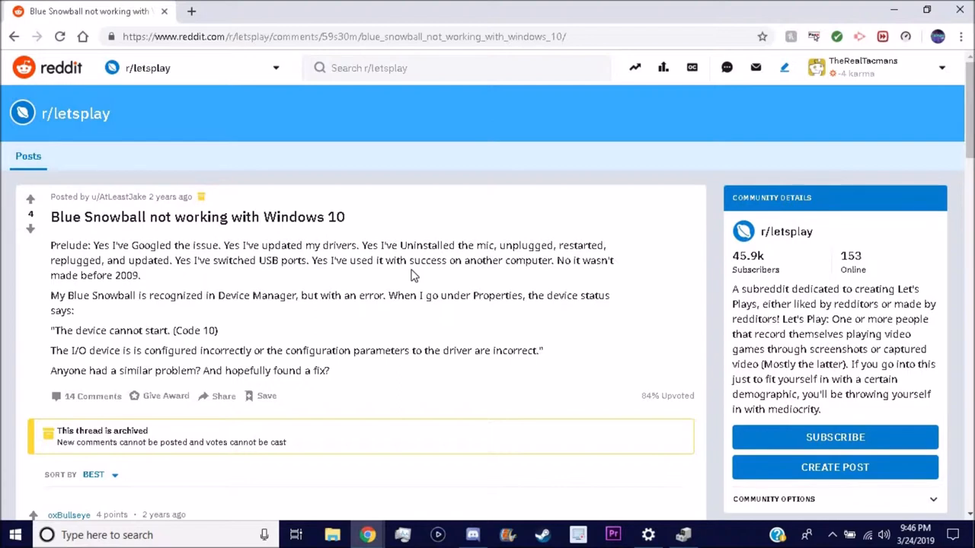
{"action": "mouse_move", "coordinate": [566, 382]}
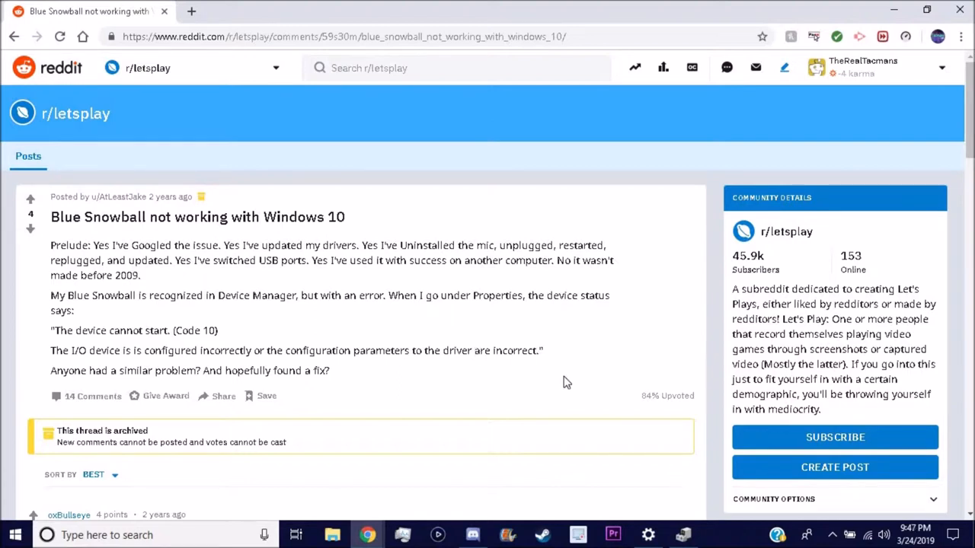
{"action": "mouse_move", "coordinate": [636, 415]}
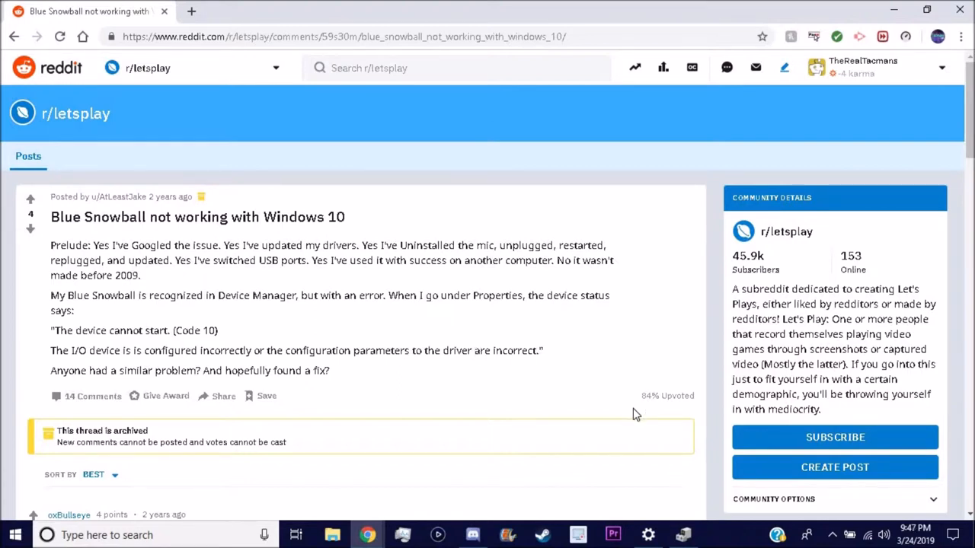
{"action": "mouse_move", "coordinate": [564, 402]}
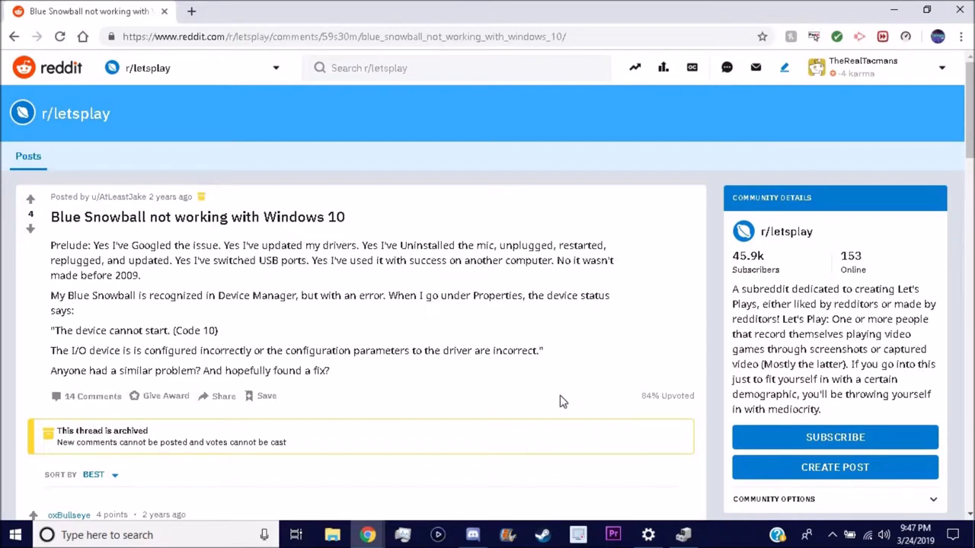
{"action": "mouse_move", "coordinate": [658, 479]}
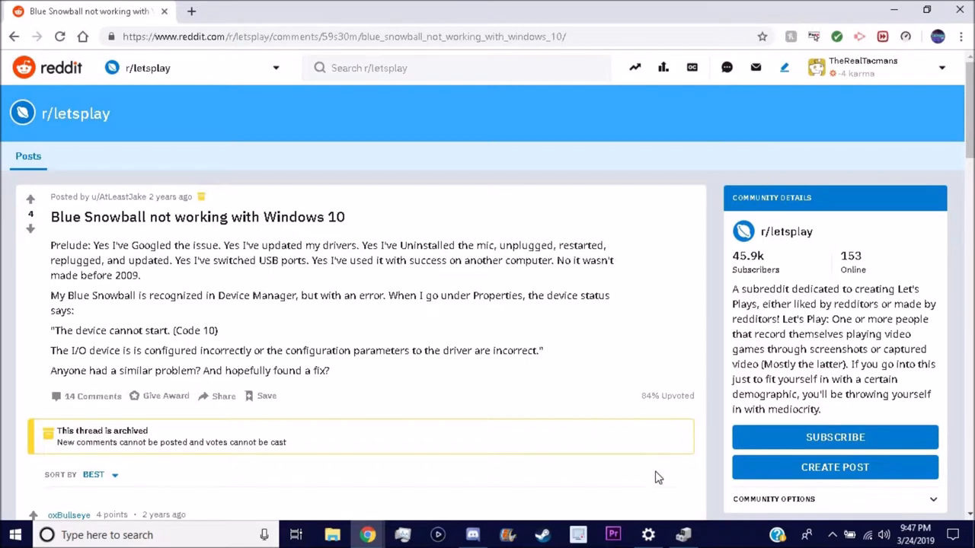
{"action": "mouse_move", "coordinate": [704, 449]}
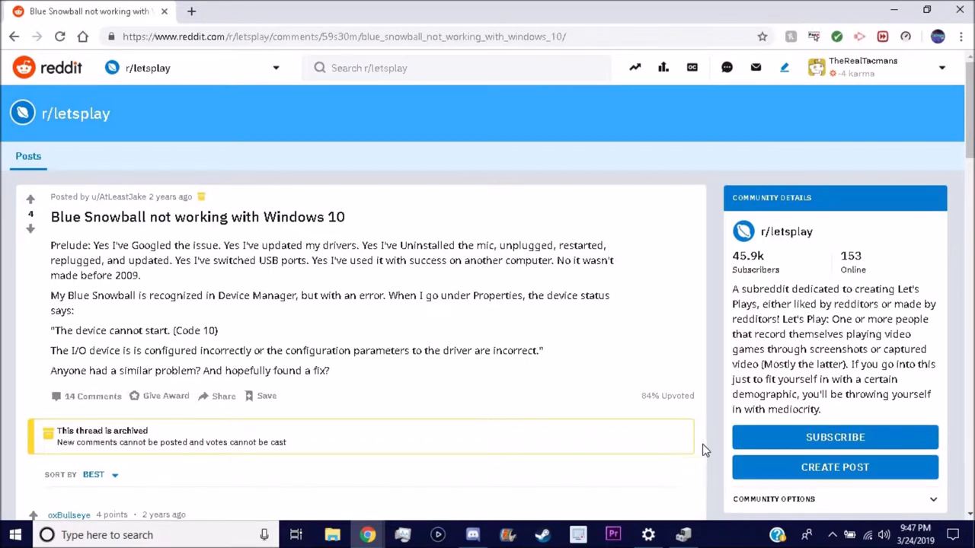